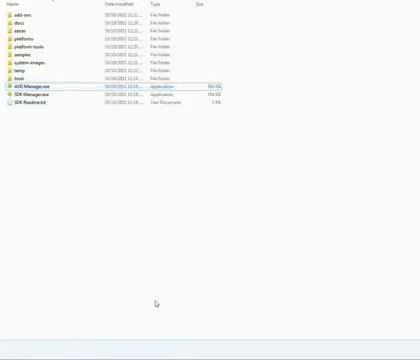
Enter 'Emulator 2' as the new AVD's name, which gets flagged as invalid characters.
click(40, 97)
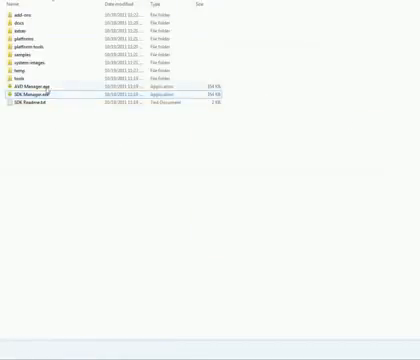
mouse_move(45, 98)
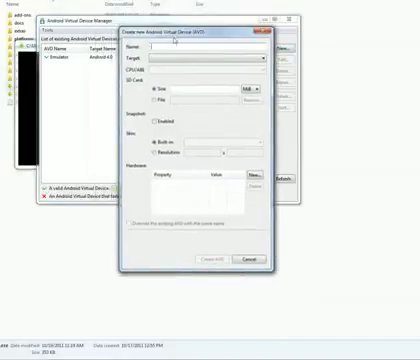
text(6)
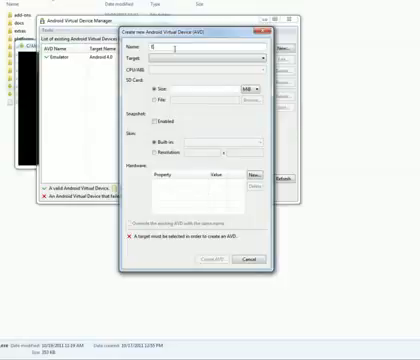
text(Emulator 2)
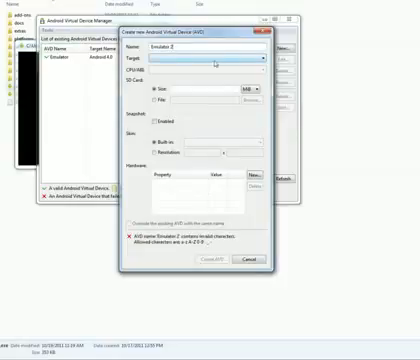